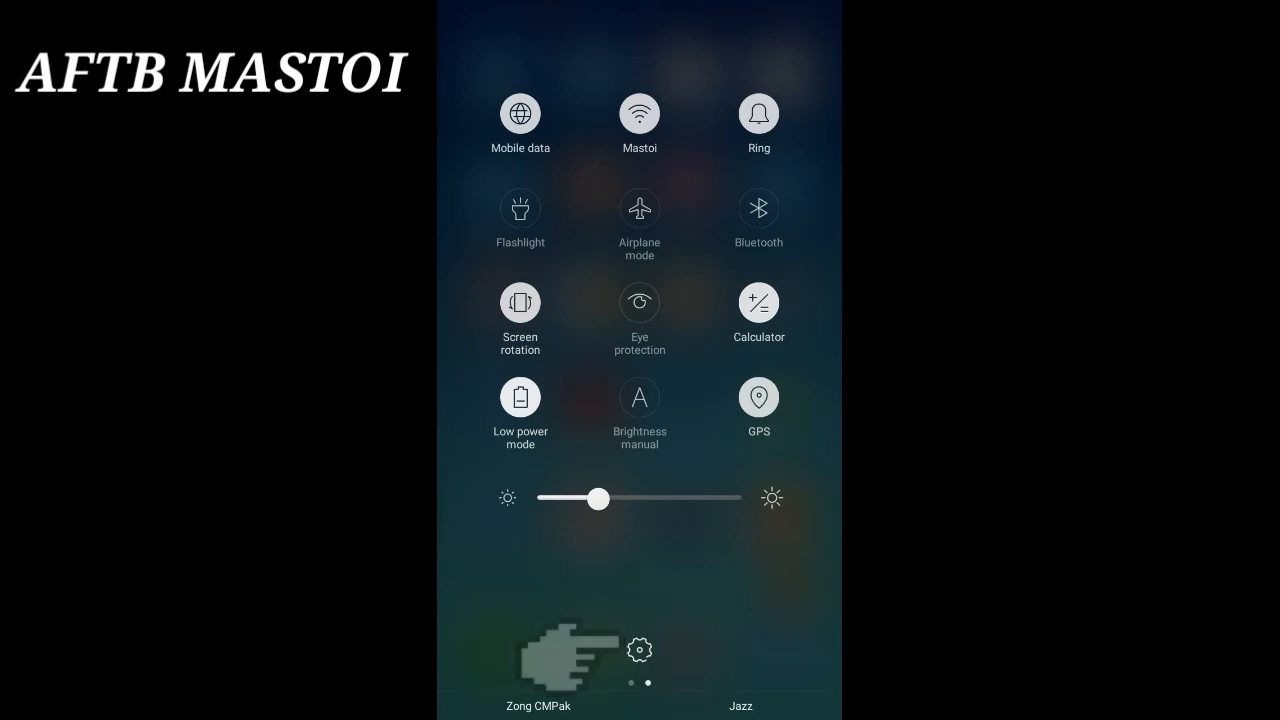
- Open the full Settings app from the quick settings panel's gear icon
{"action": "left_click", "coordinate": [640, 649]}
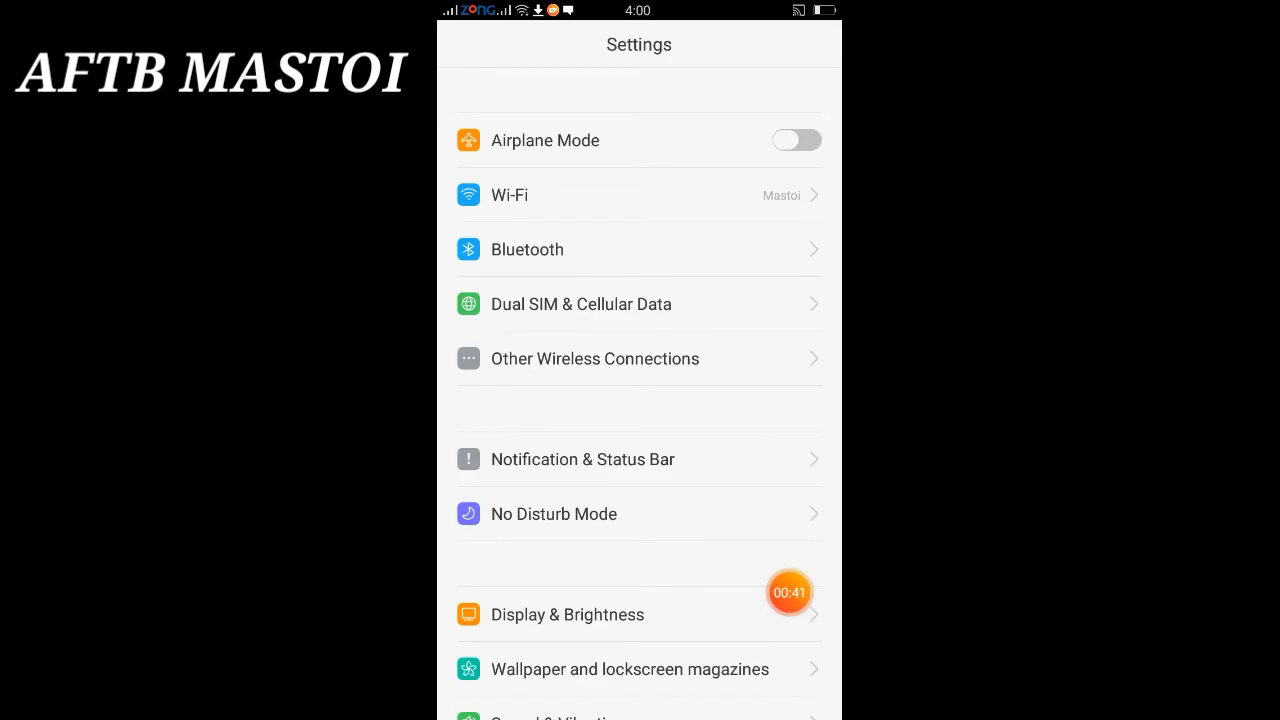
- Scroll down the Settings list and open Accounts & Sync
{"action": "scroll", "scroll_direction": "down", "scroll_amount": 3}
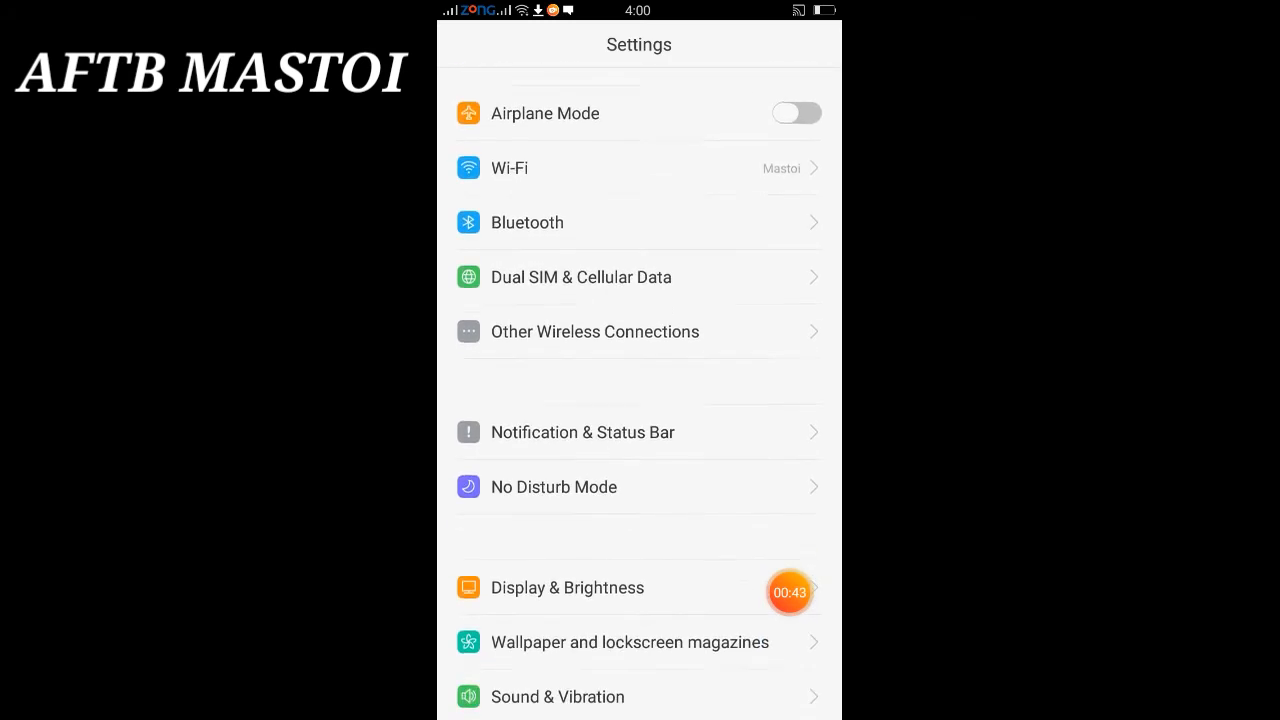
{"action": "scroll", "scroll_direction": "down", "scroll_amount": 3}
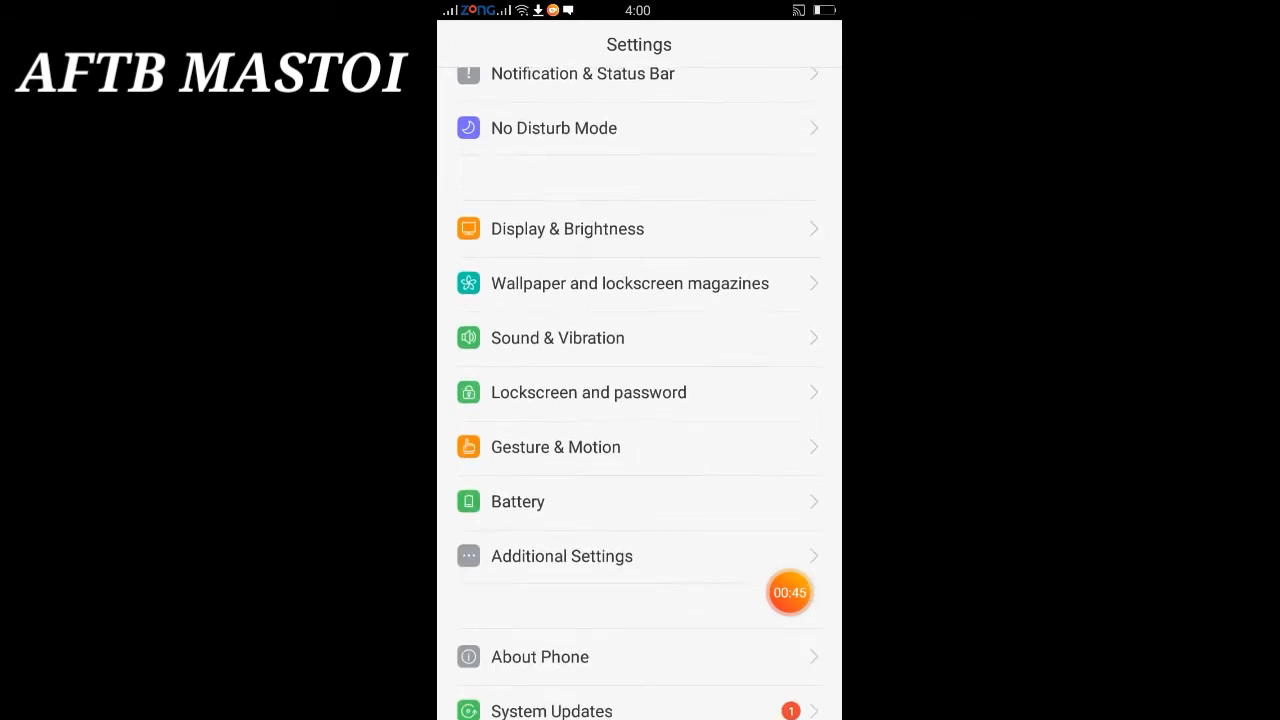
{"action": "scroll", "scroll_direction": "down", "scroll_amount": 3}
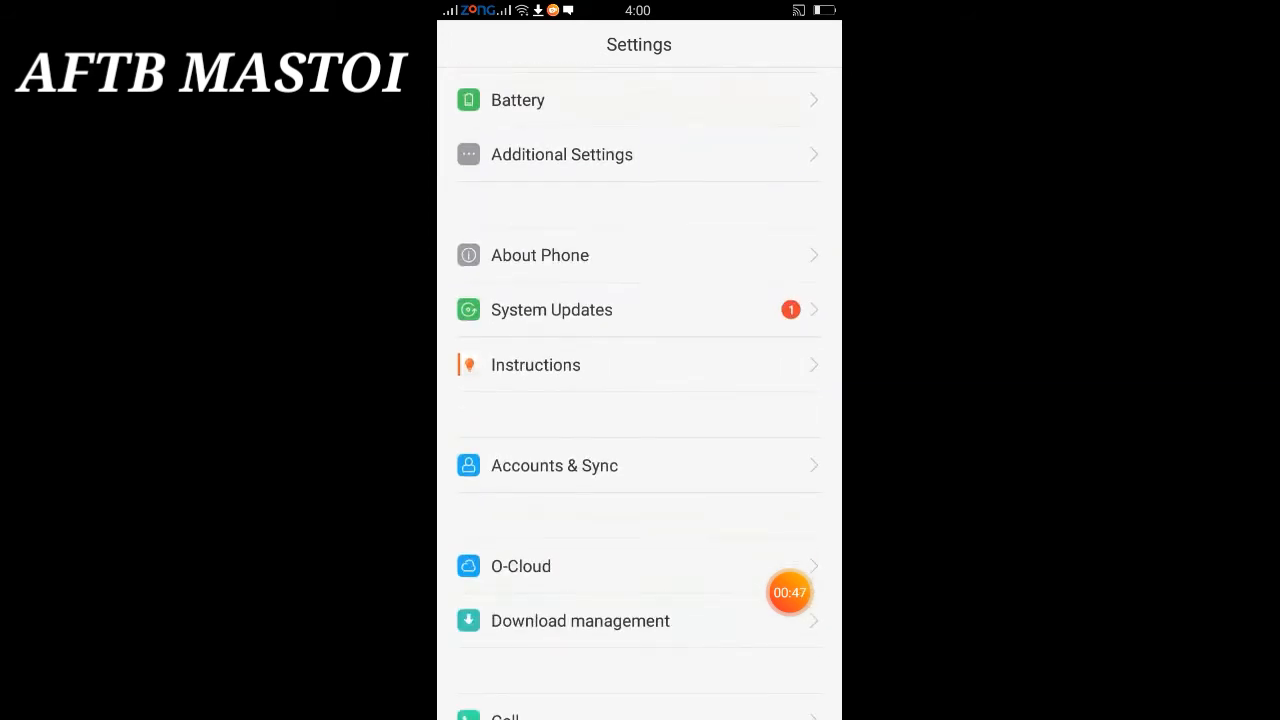
{"action": "scroll", "scroll_direction": "down", "scroll_amount": 3}
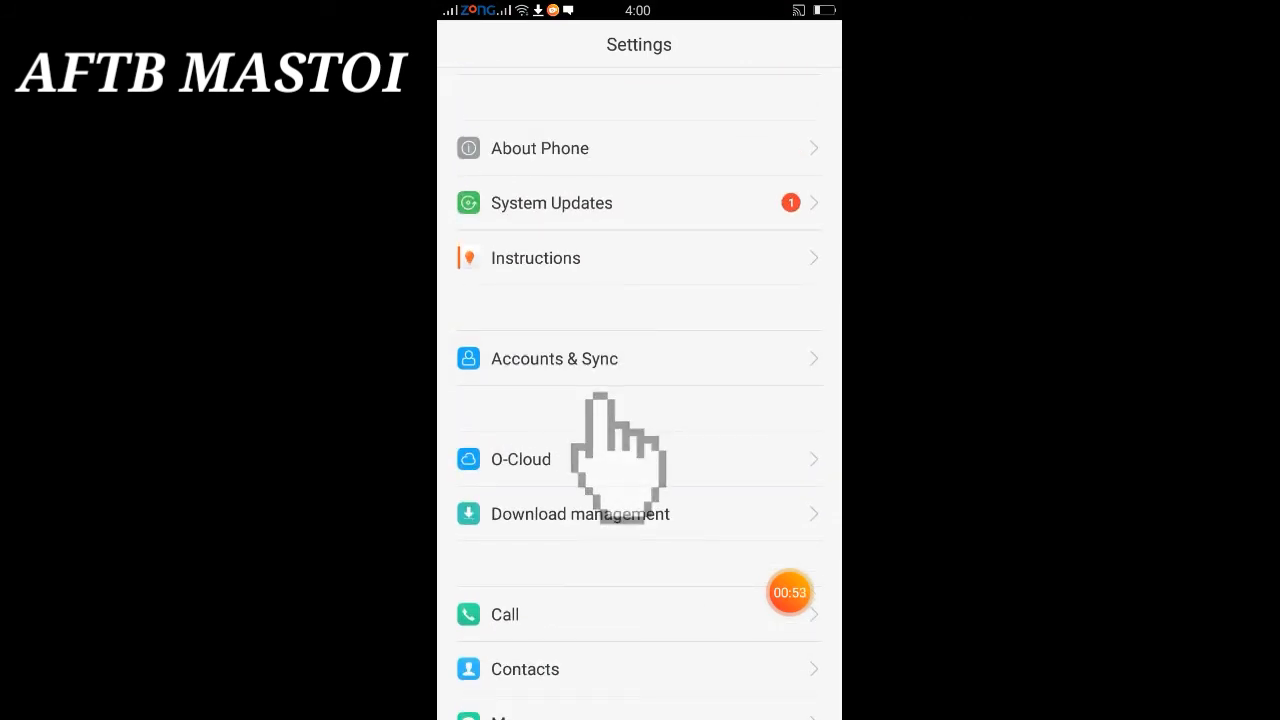
{"action": "left_click", "coordinate": [554, 358]}
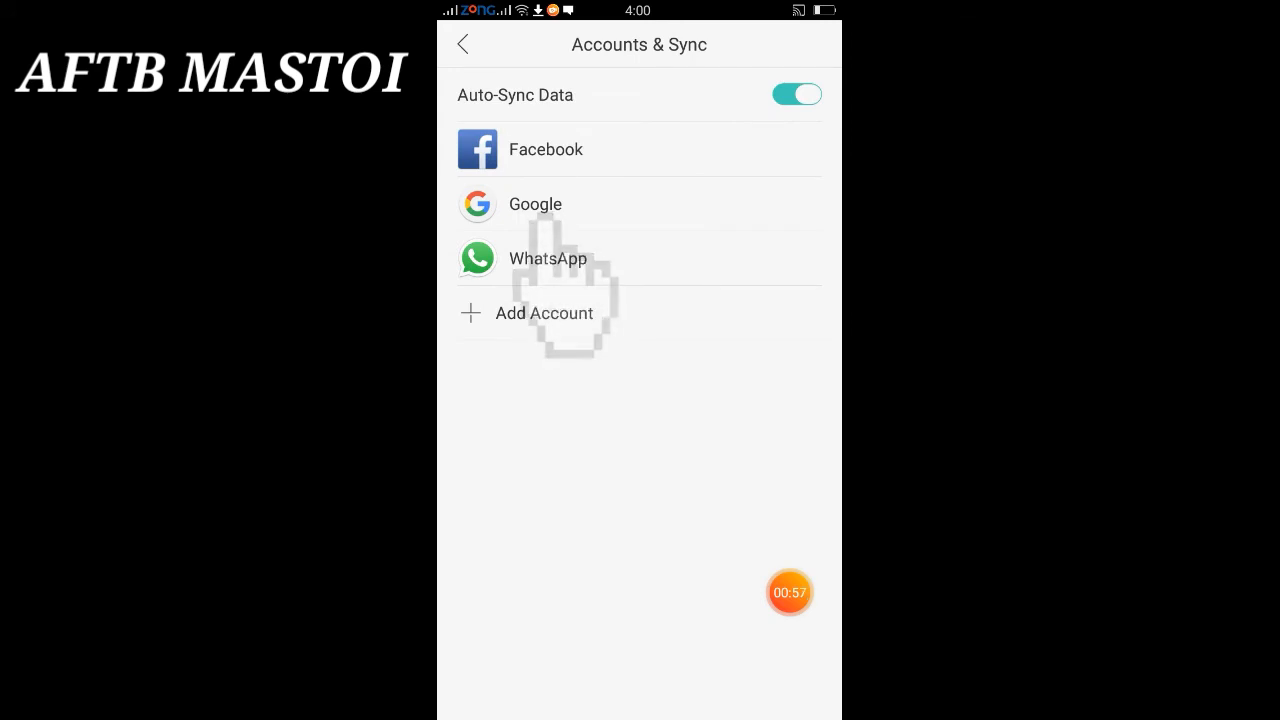
{"action": "mouse_move", "coordinate": [555, 250]}
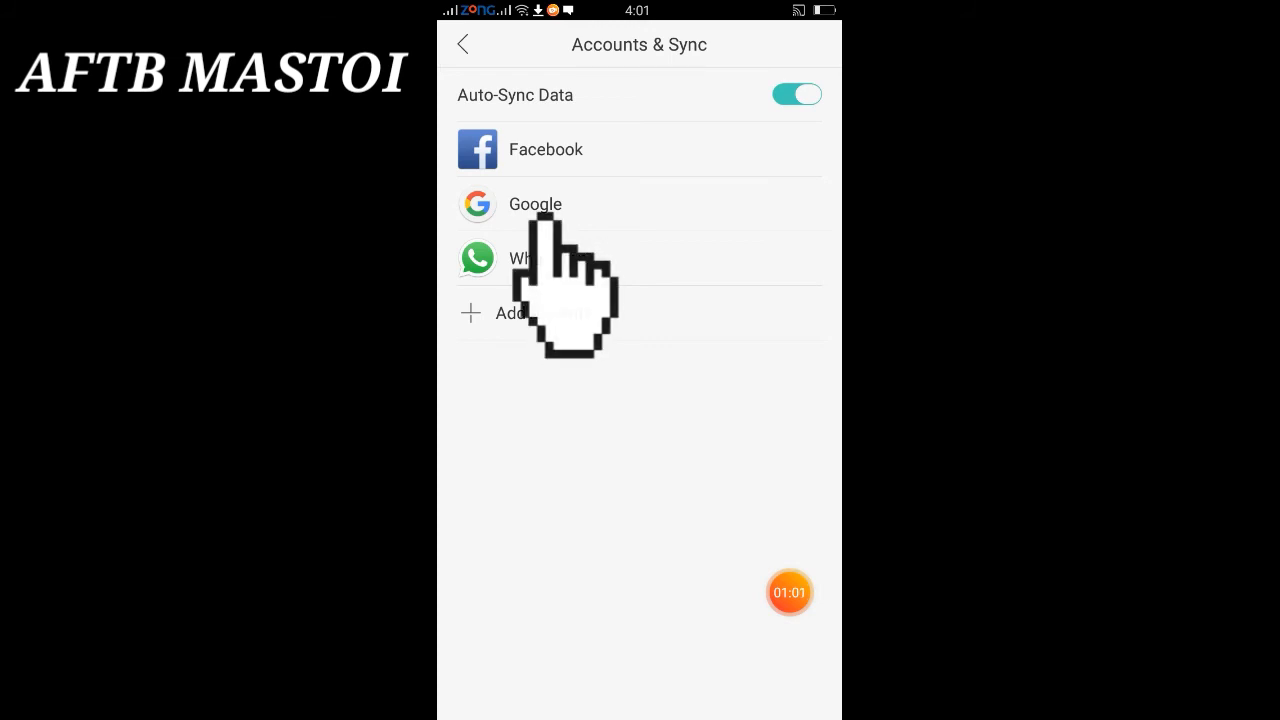
- Open the Google account's sync details from the accounts list
{"action": "left_click", "coordinate": [535, 204]}
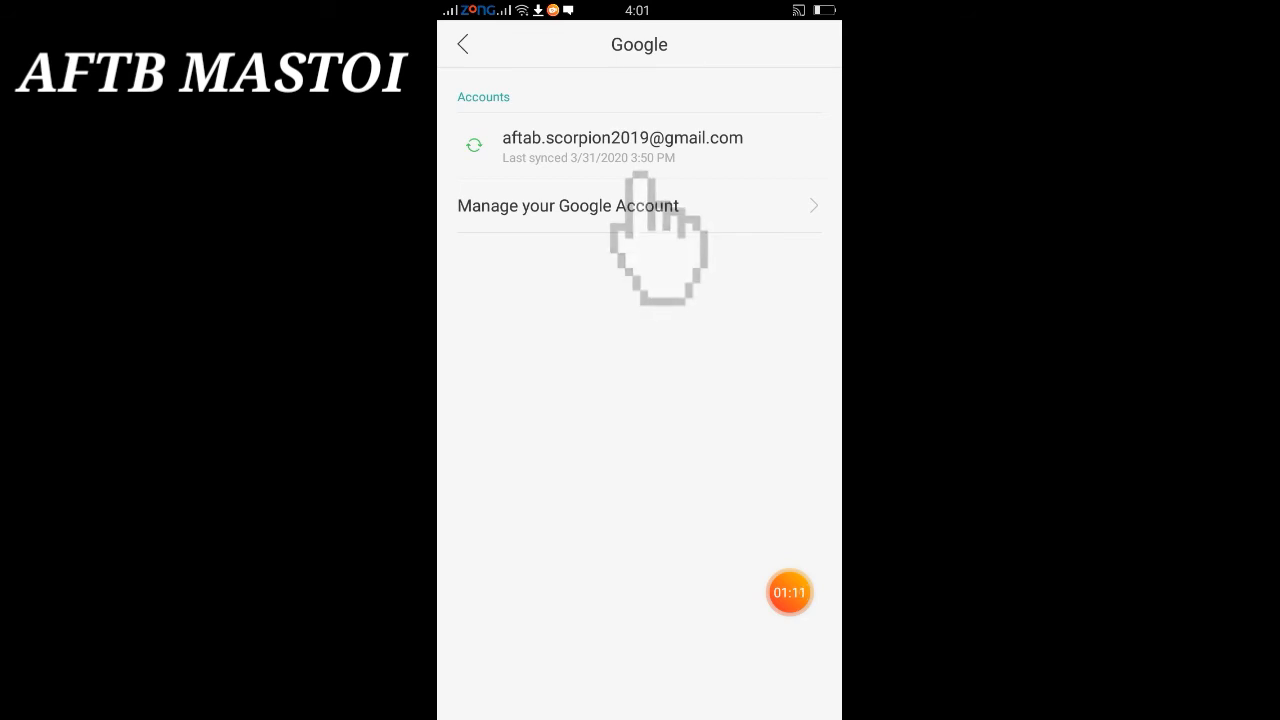
{"action": "left_click", "coordinate": [622, 138]}
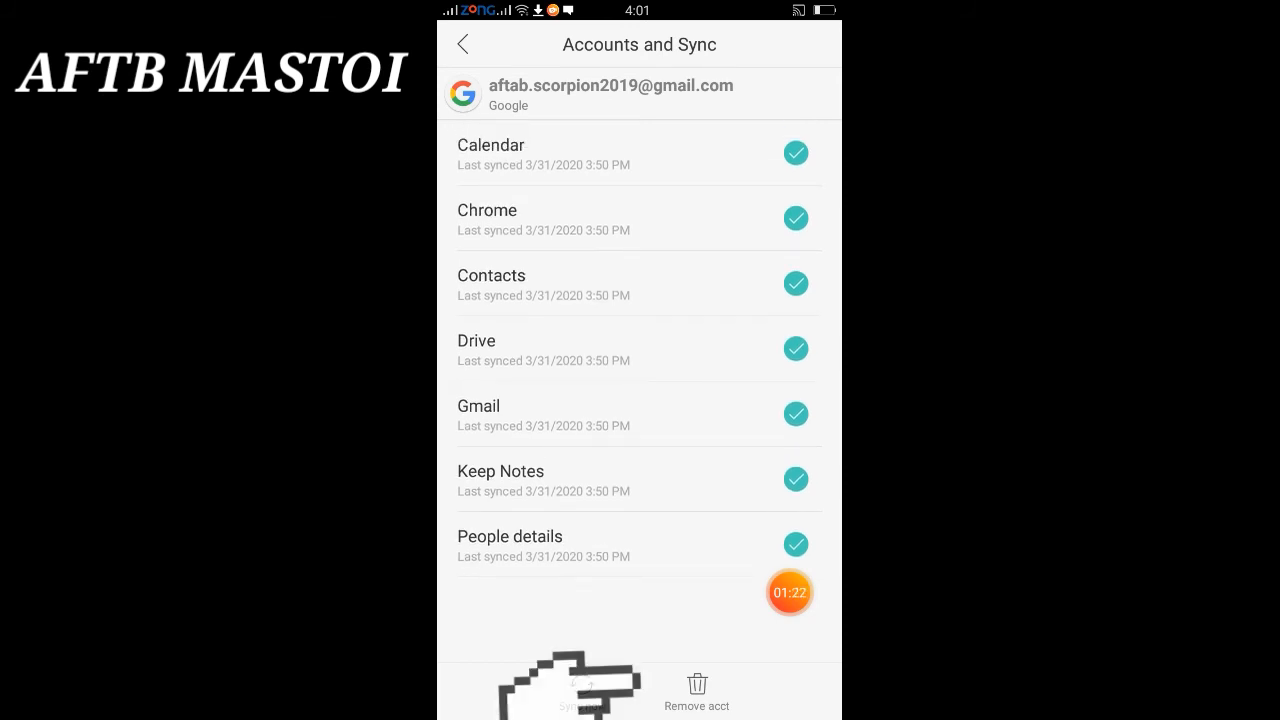
- Remove the Google account, then launch Gmail to see its welcome screen
{"action": "left_click", "coordinate": [463, 44]}
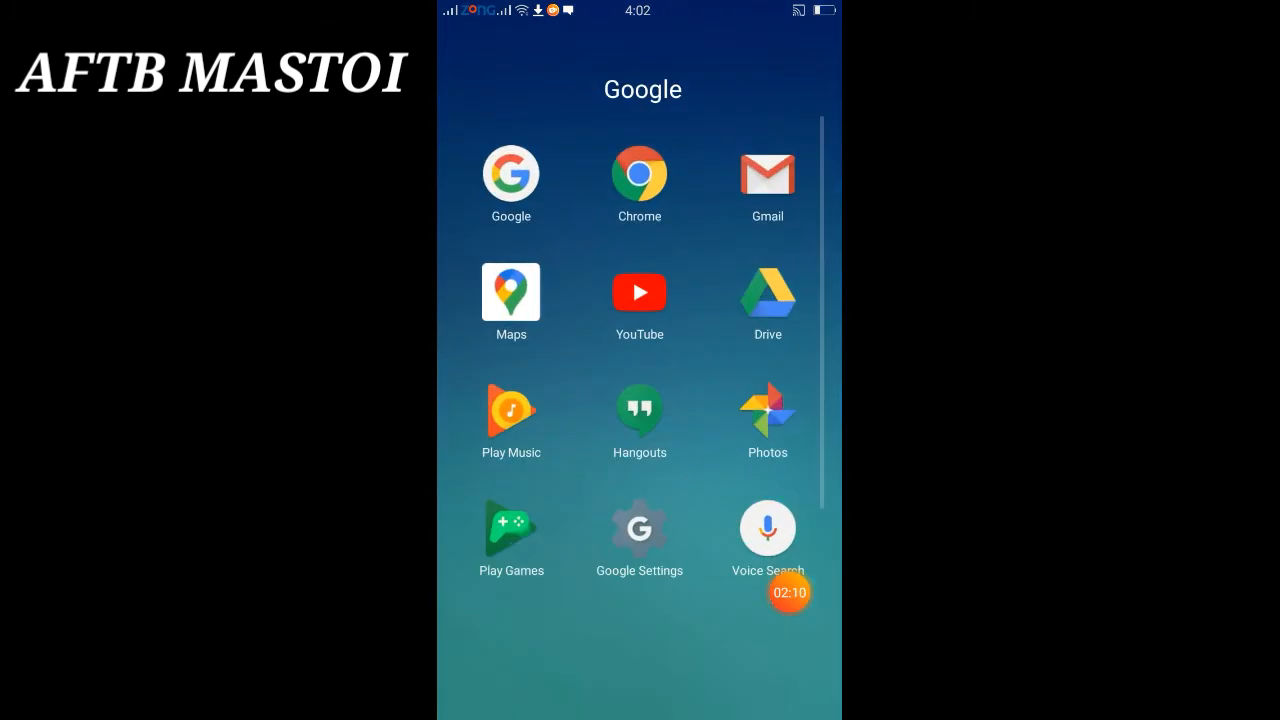
{"action": "left_click", "coordinate": [767, 173]}
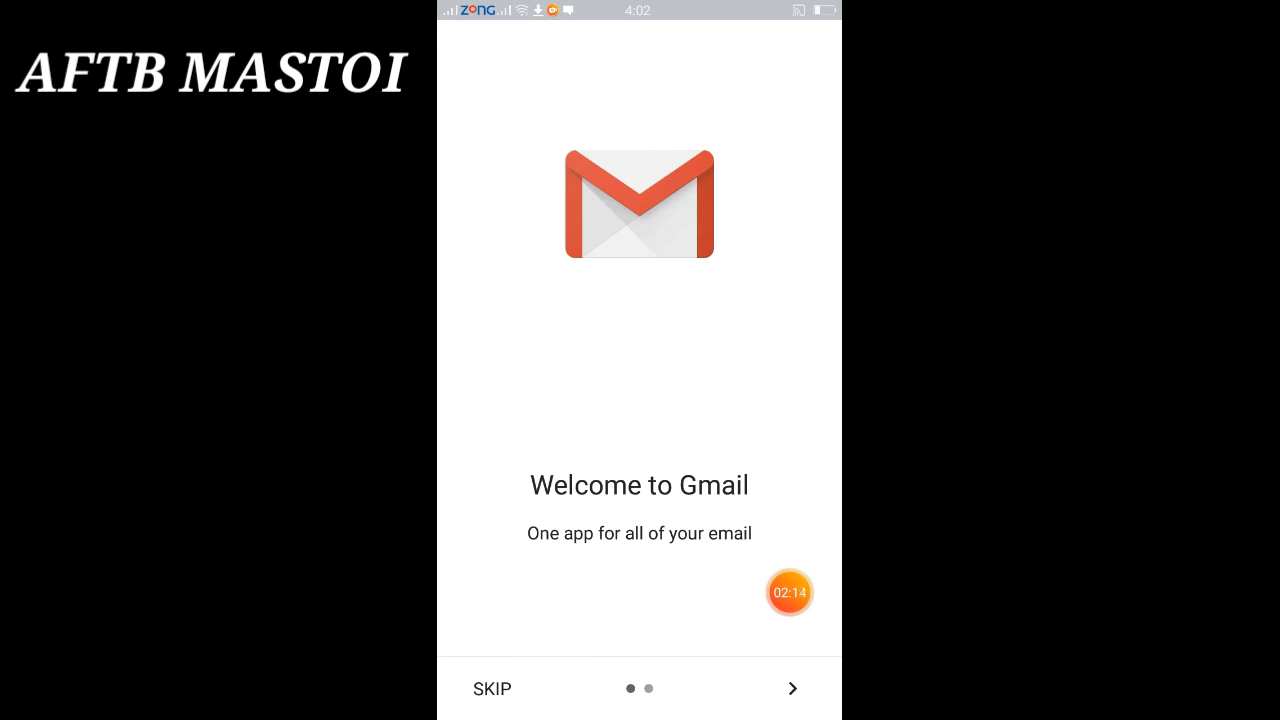